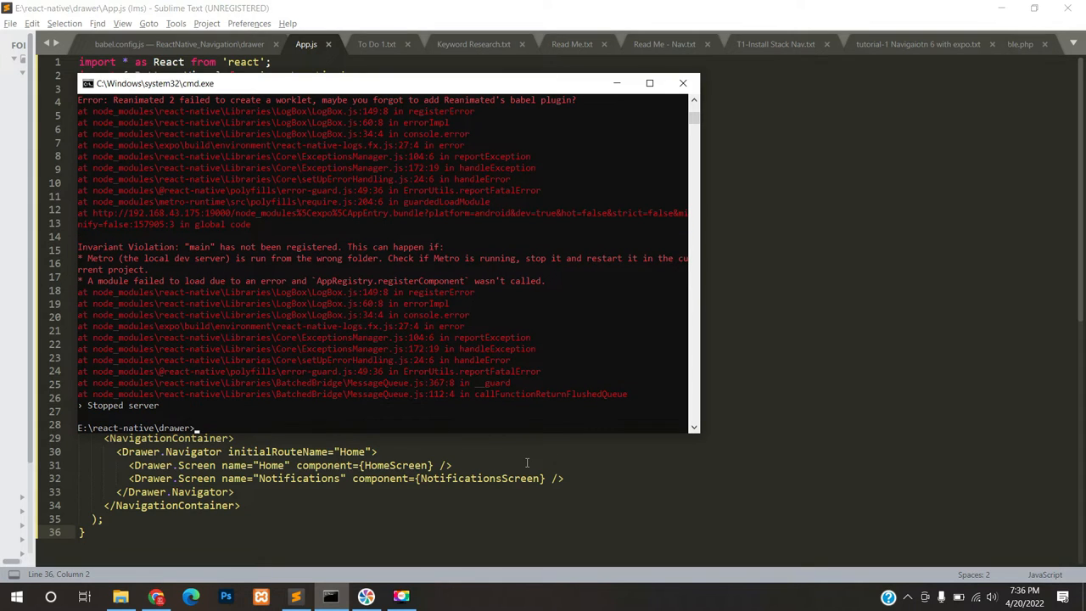
{"action": "mouse_move", "coordinate": [330, 595]}
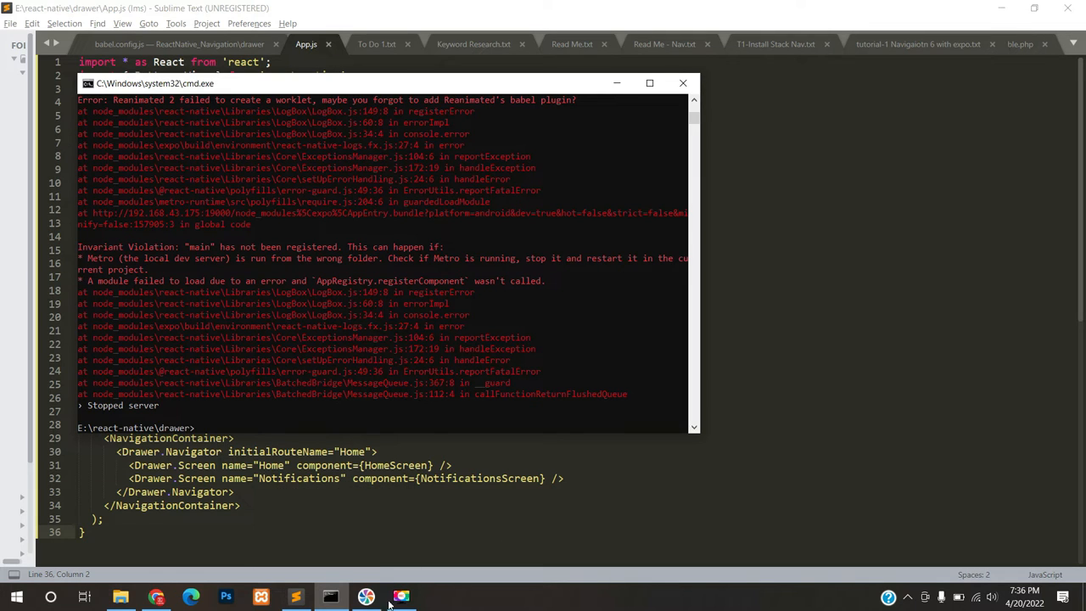
Leave the stopped server's Reanimated babel plugin error and switch to Sublime Text
{"action": "left_click", "coordinate": [121, 595]}
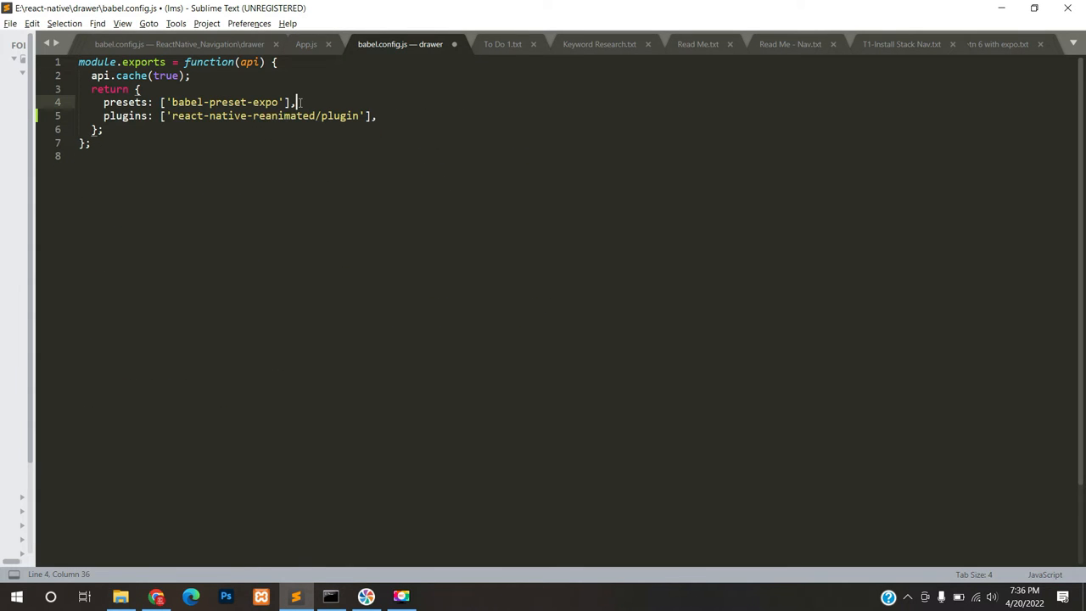
Save babel.config.js with the react-native-reanimated/plugin entry and return to Command Prompt
{"action": "key", "text": "ctrl+s"}
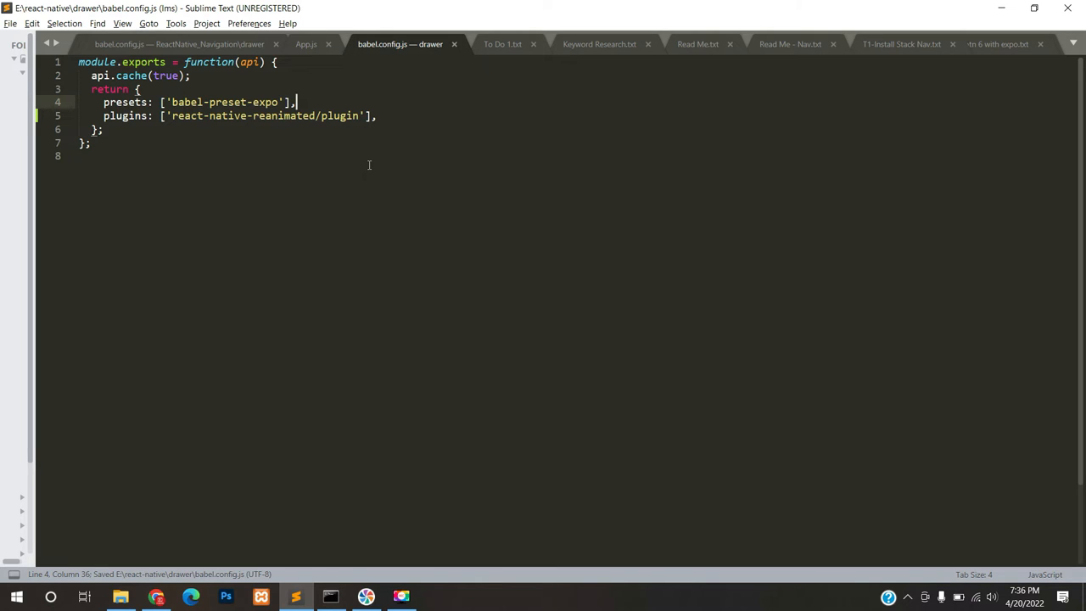
{"action": "mouse_move", "coordinate": [197, 516]}
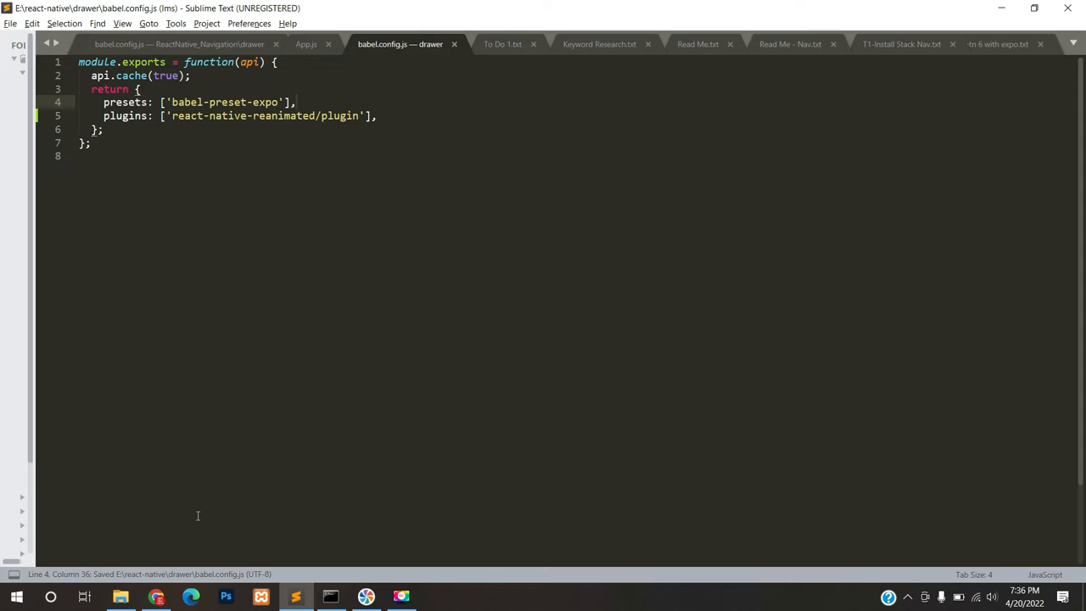
{"action": "left_click", "coordinate": [330, 596]}
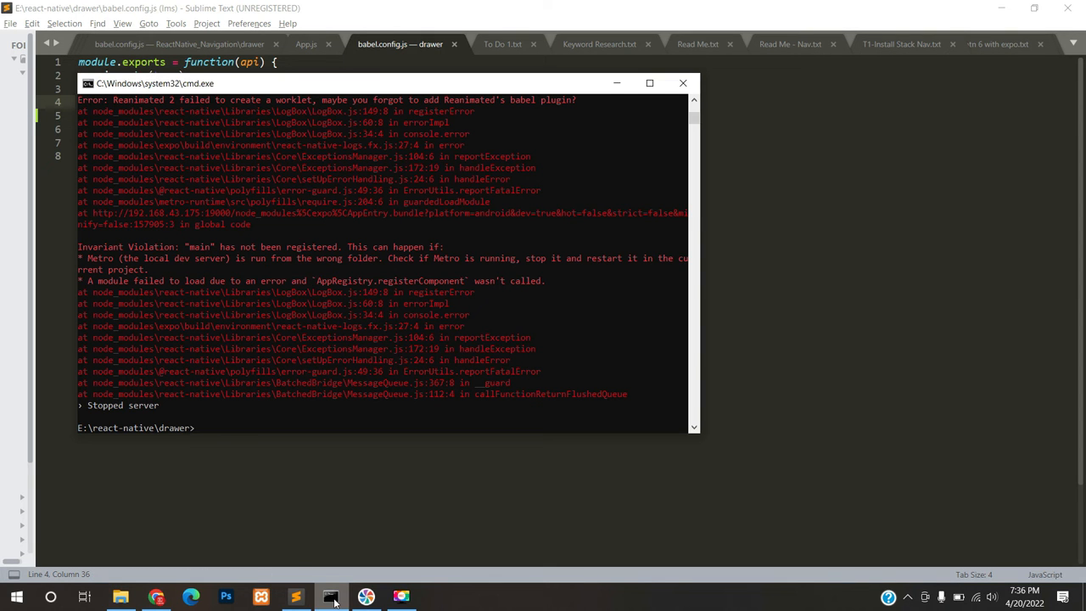
Restart Expo with a cleared cache (expo start -c) and reload the app
{"action": "type", "text": "expo start -"}
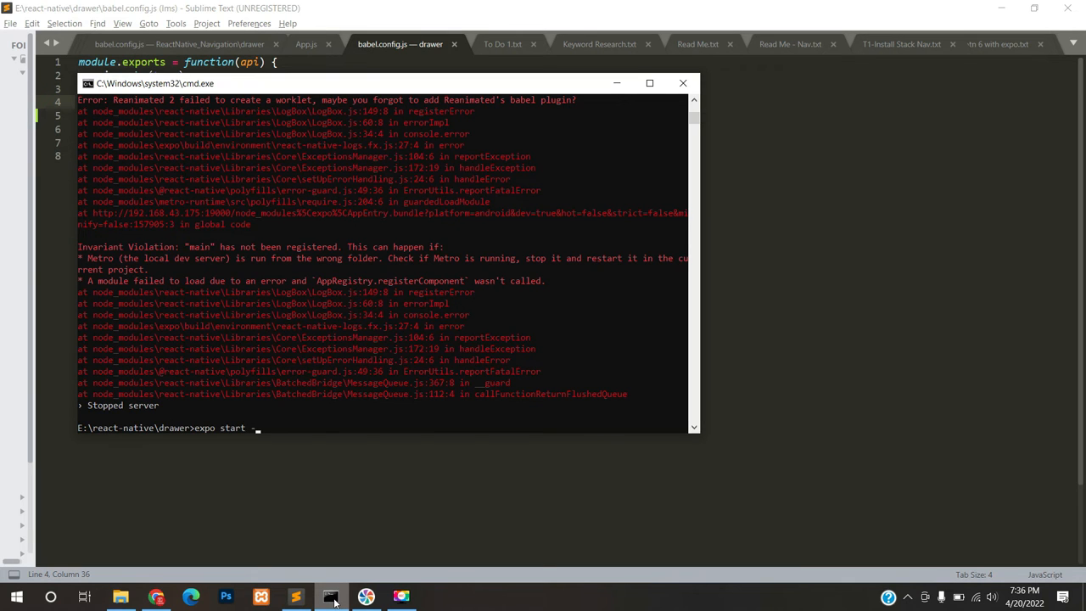
{"action": "key", "text": "Return"}
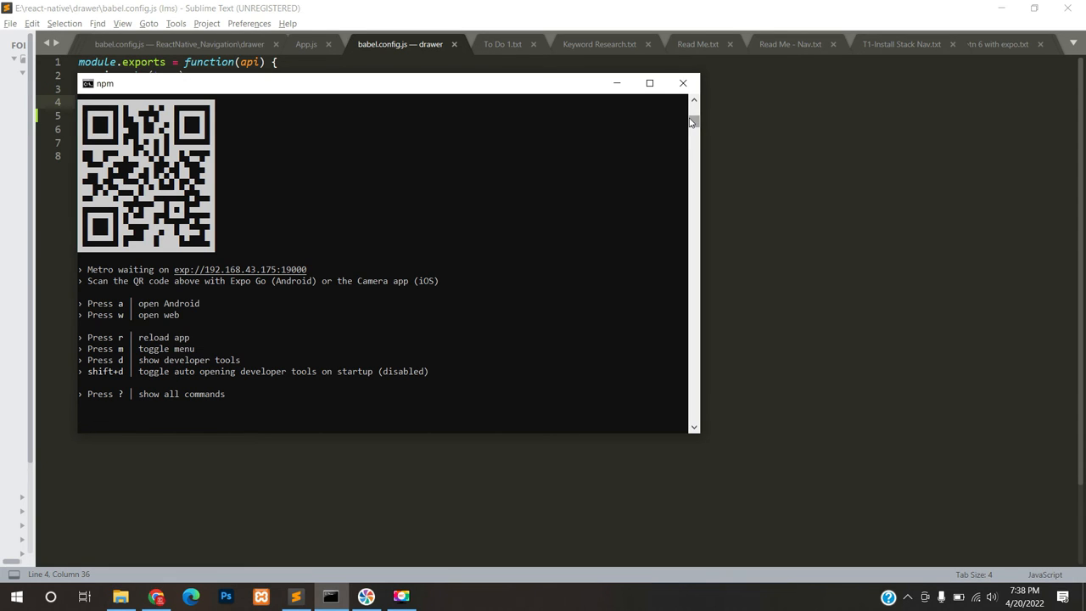
{"action": "key", "text": "r"}
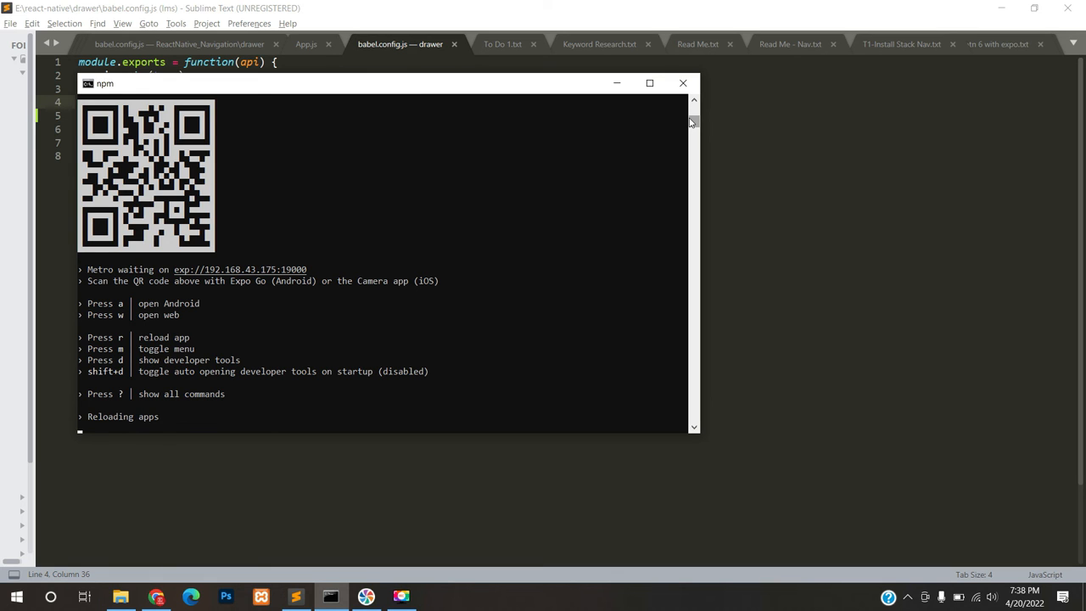